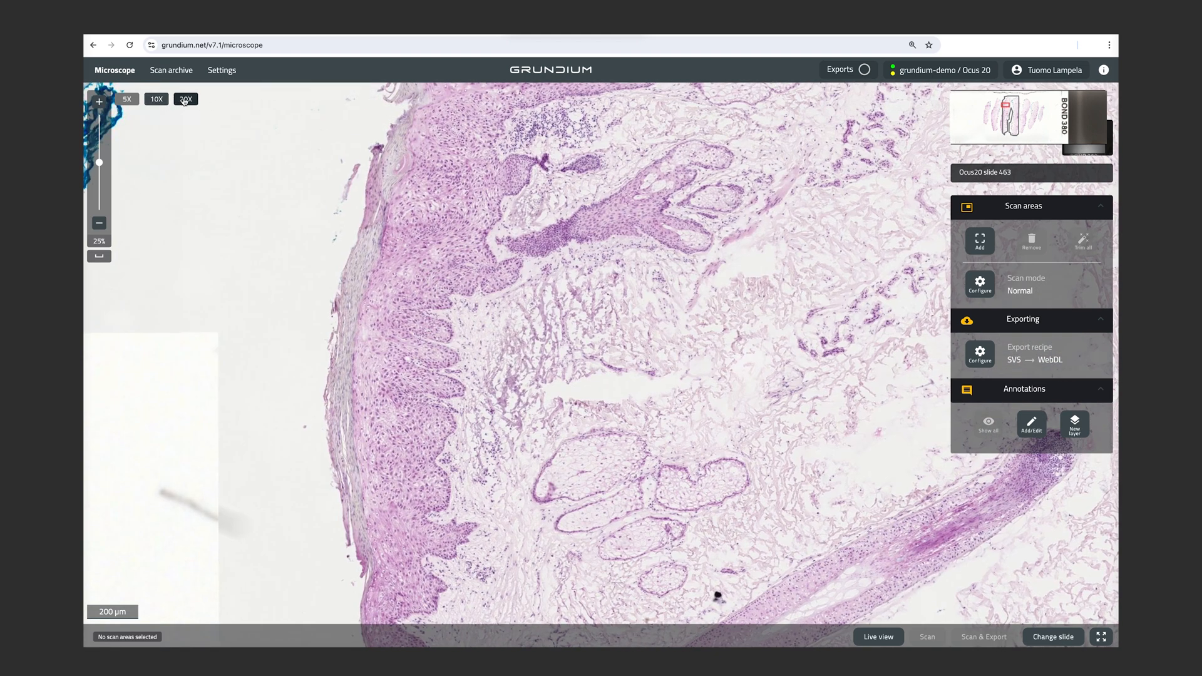
mouse_move(186, 99)
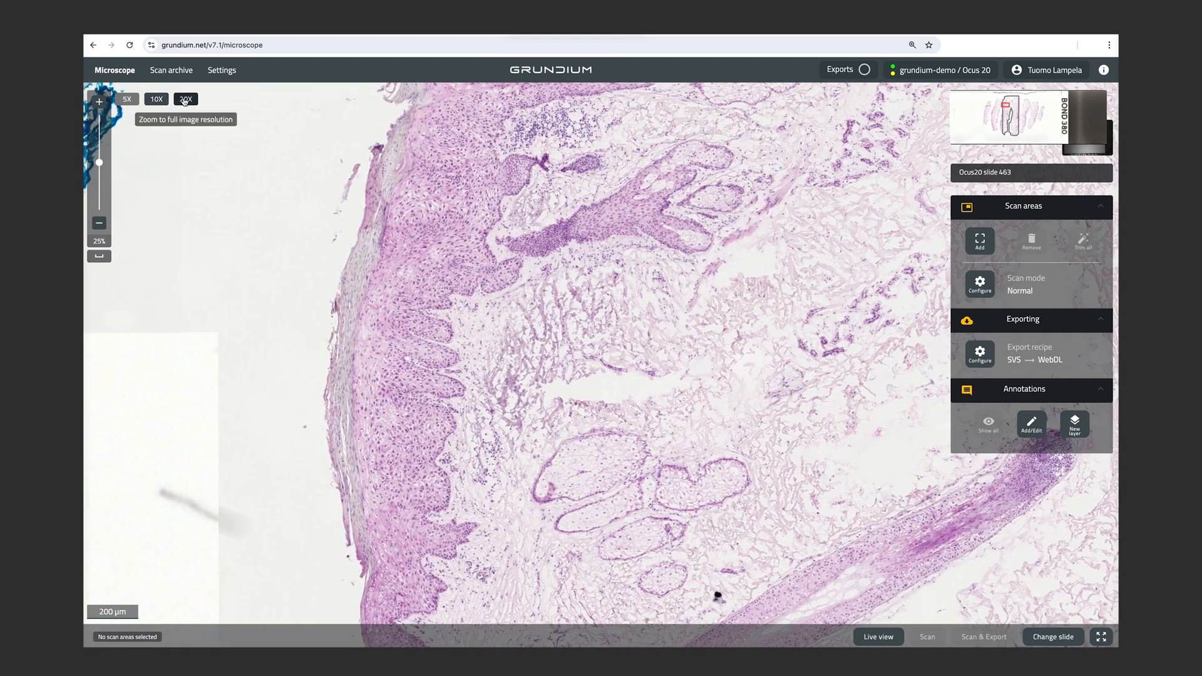
- Zoom slide 463 to 20X full resolution, then out to the 2% overview
left_click(185, 99)
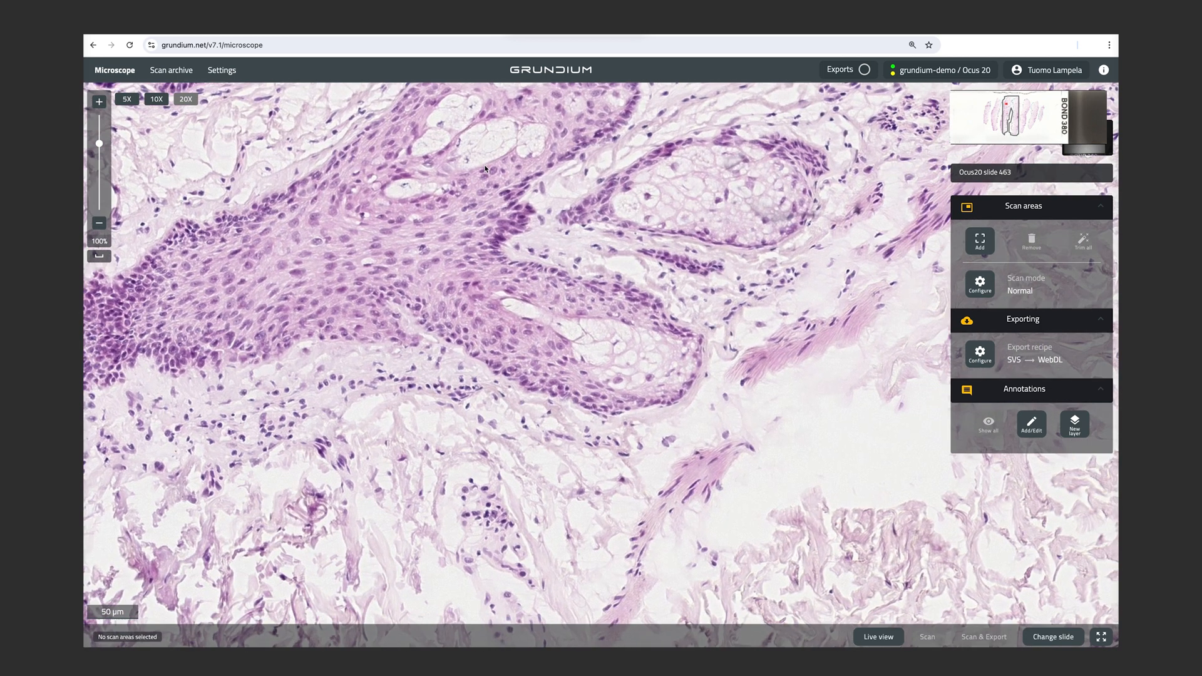
left_click(99, 223)
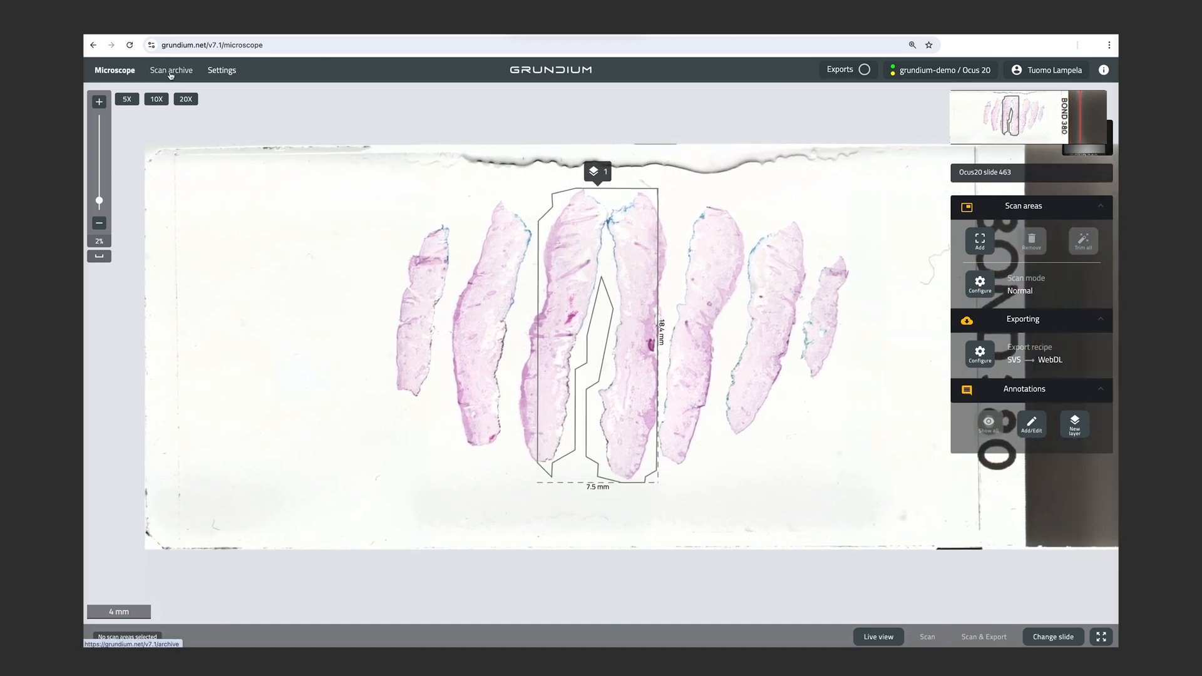
- In the scan archive, show 100 items per page and select scan Ocus20-PRO-455
left_click(171, 69)
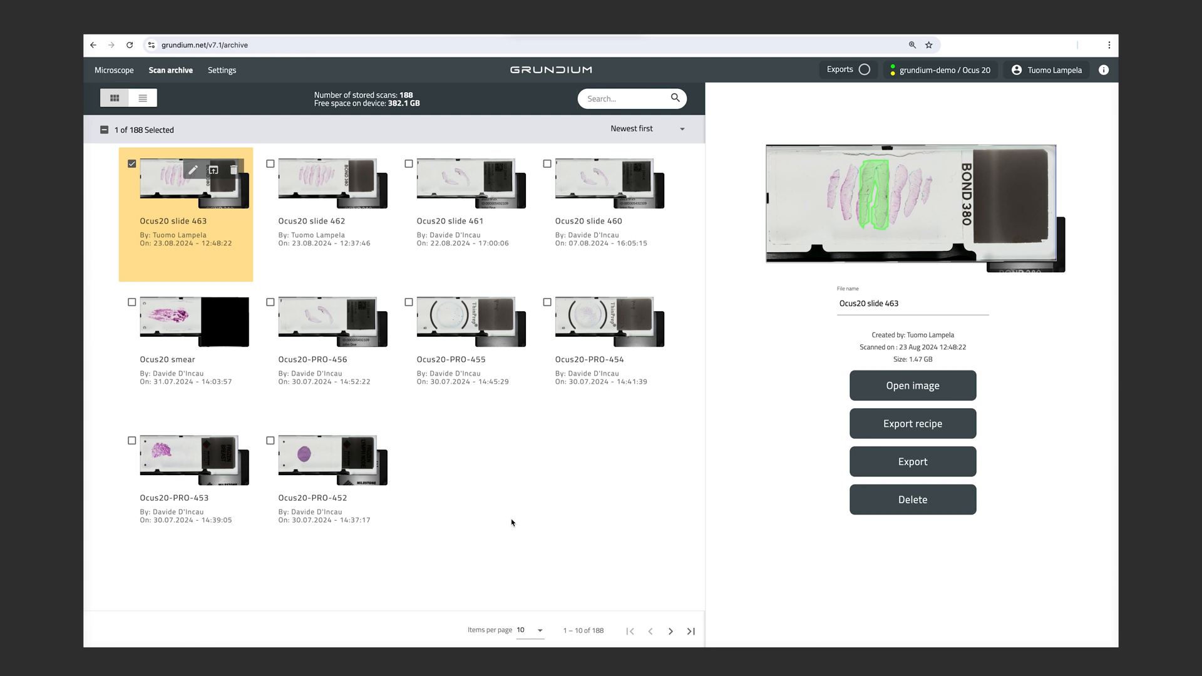
mouse_move(531, 607)
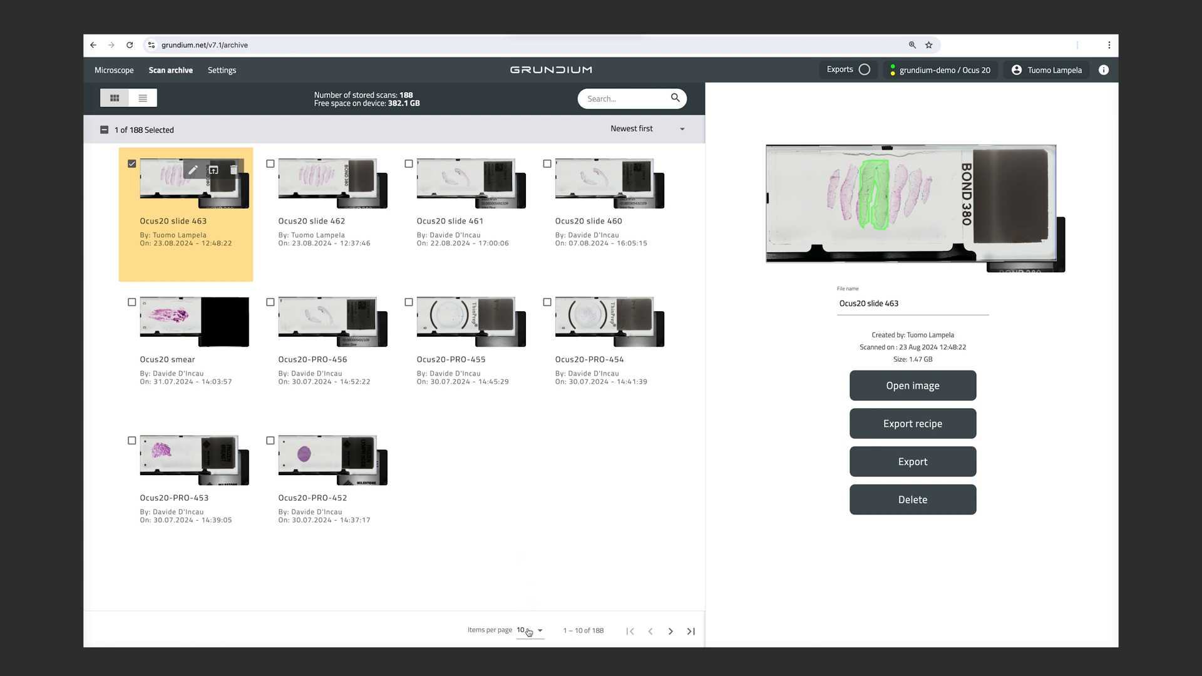
left_click(529, 630)
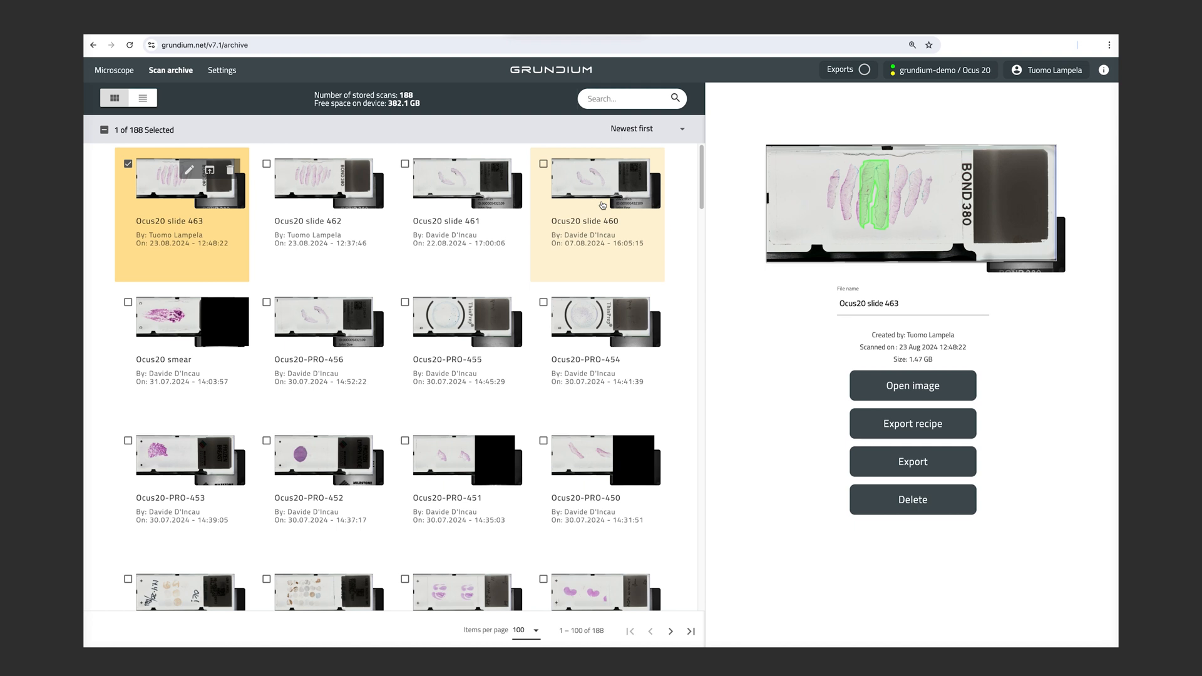
left_click(604, 322)
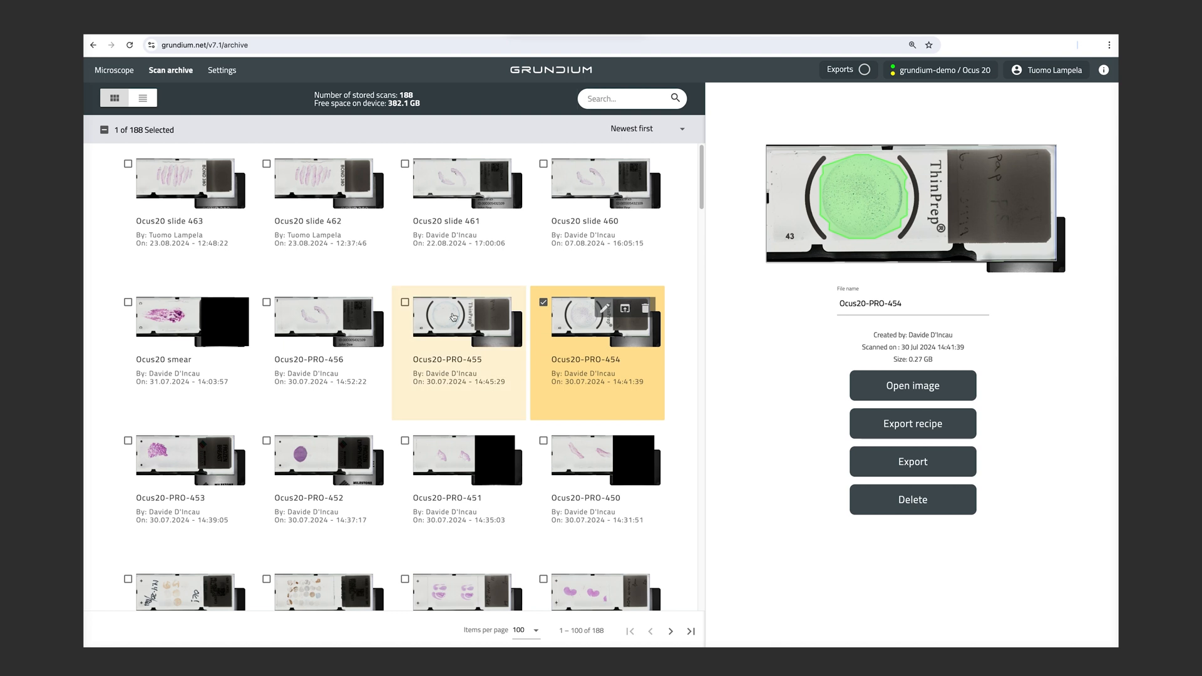
mouse_move(448, 318)
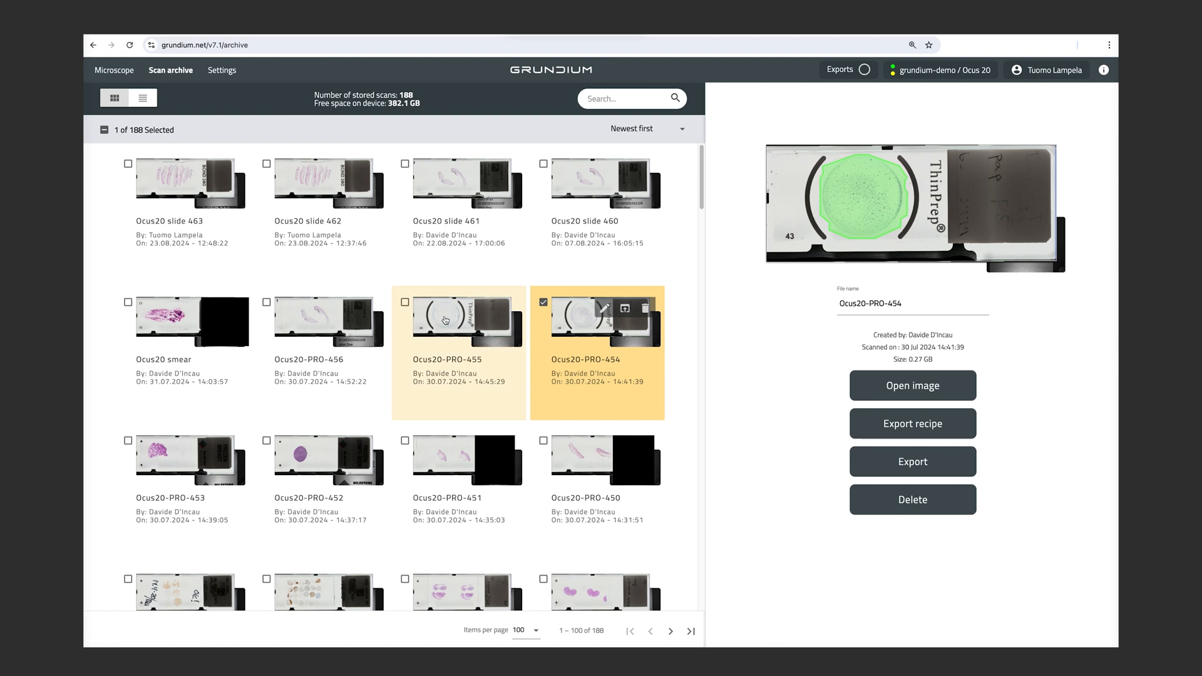
left_click(458, 322)
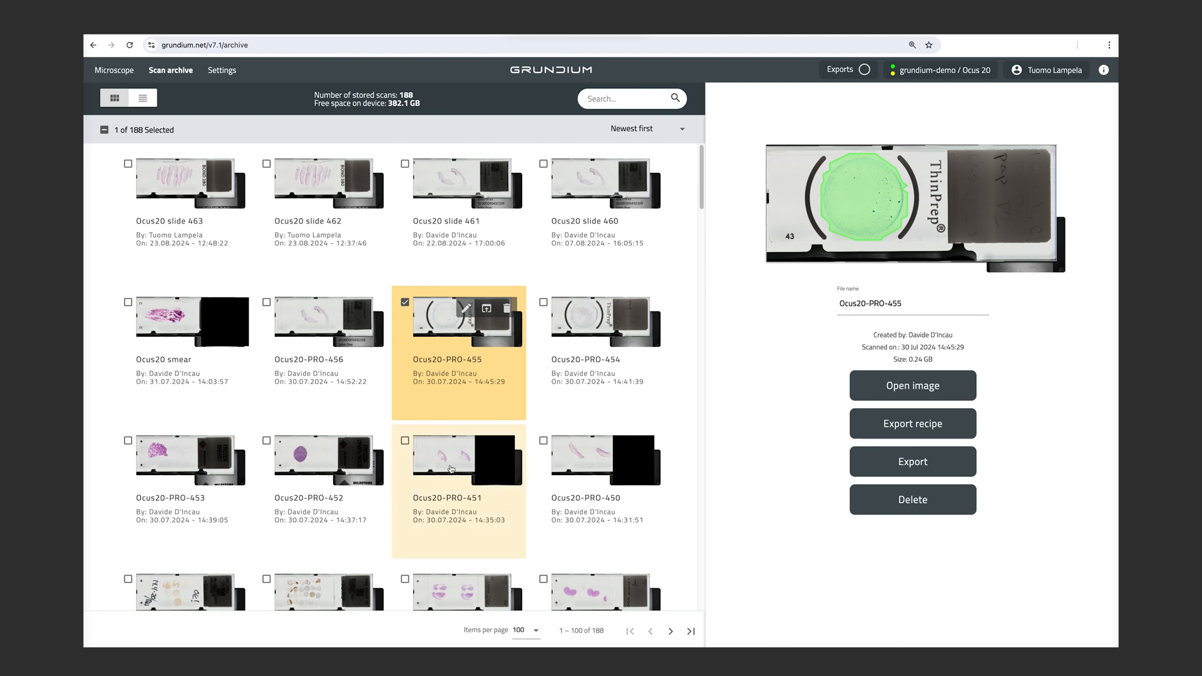
mouse_move(574, 304)
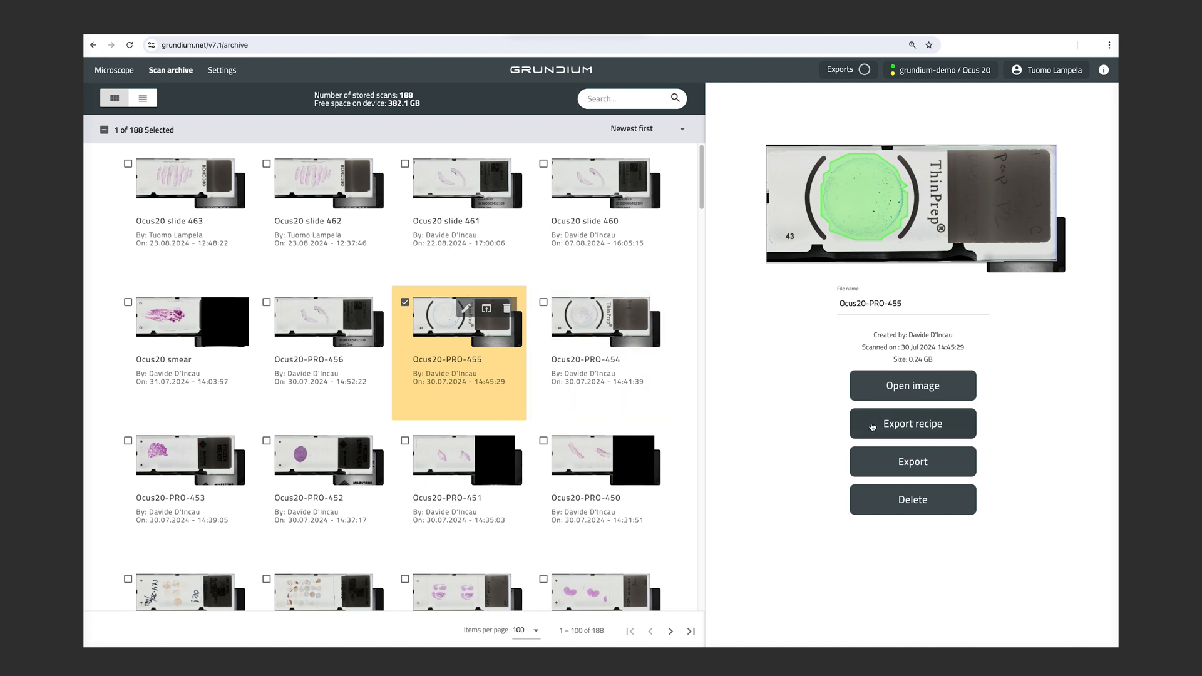
- Save Ocus20-PRO-455's export recipe with web download destination and Aperio SVS format
left_click(912, 423)
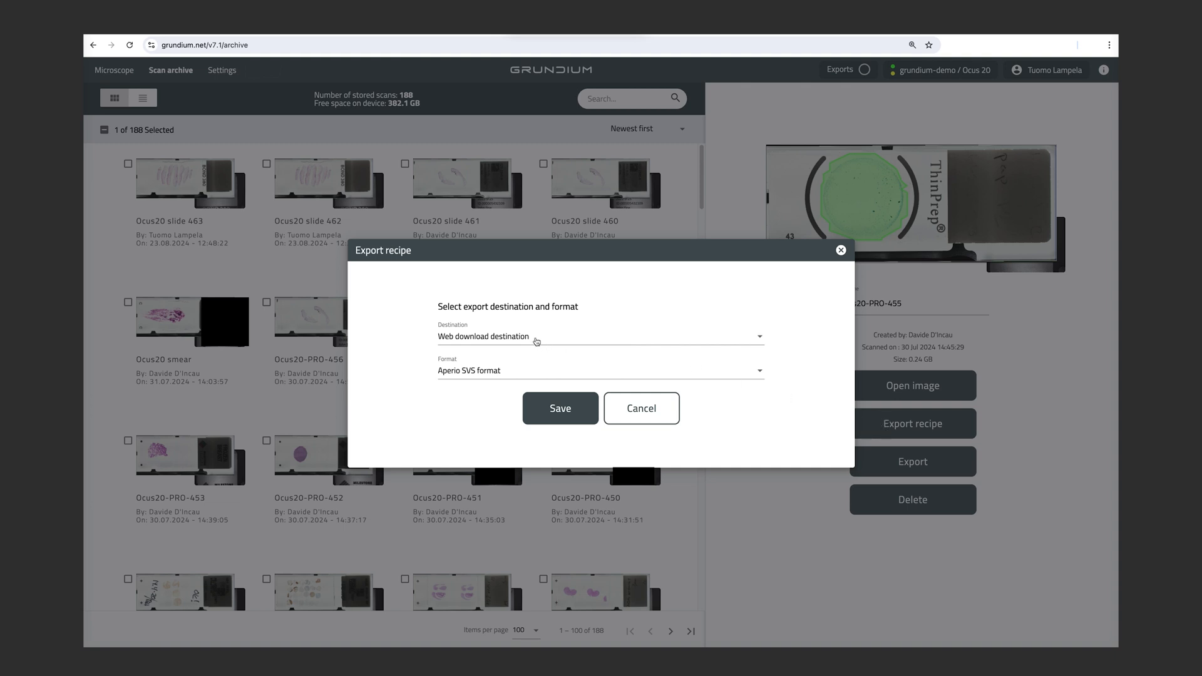
left_click(600, 336)
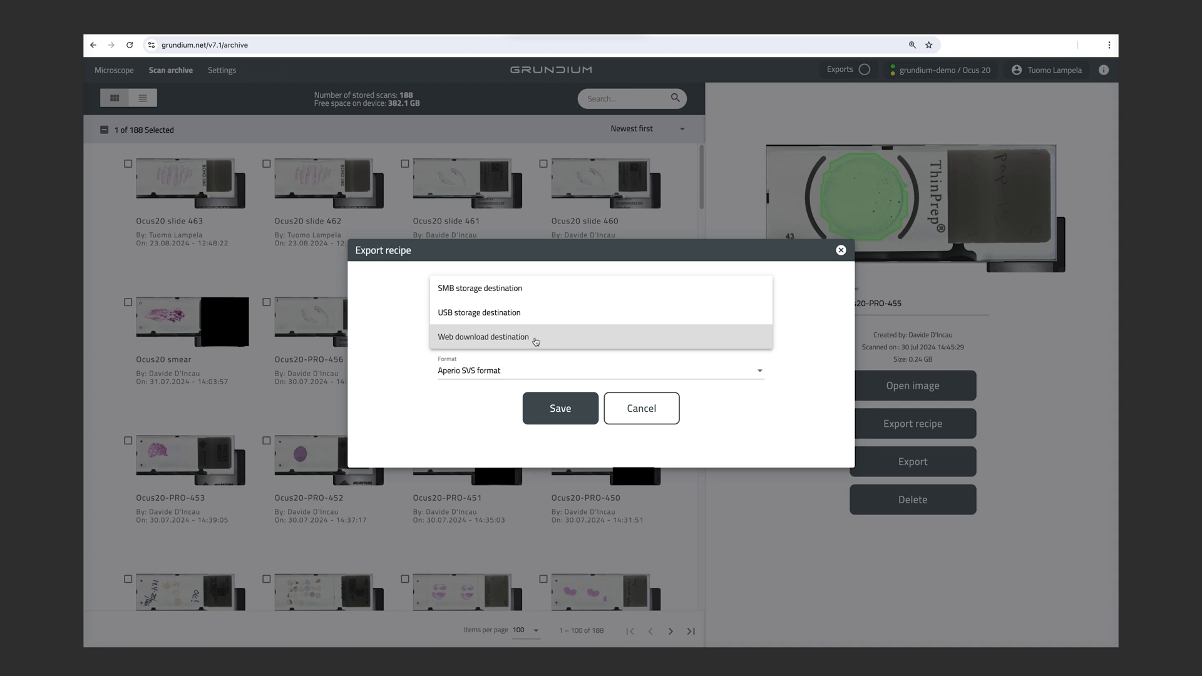
mouse_move(491, 293)
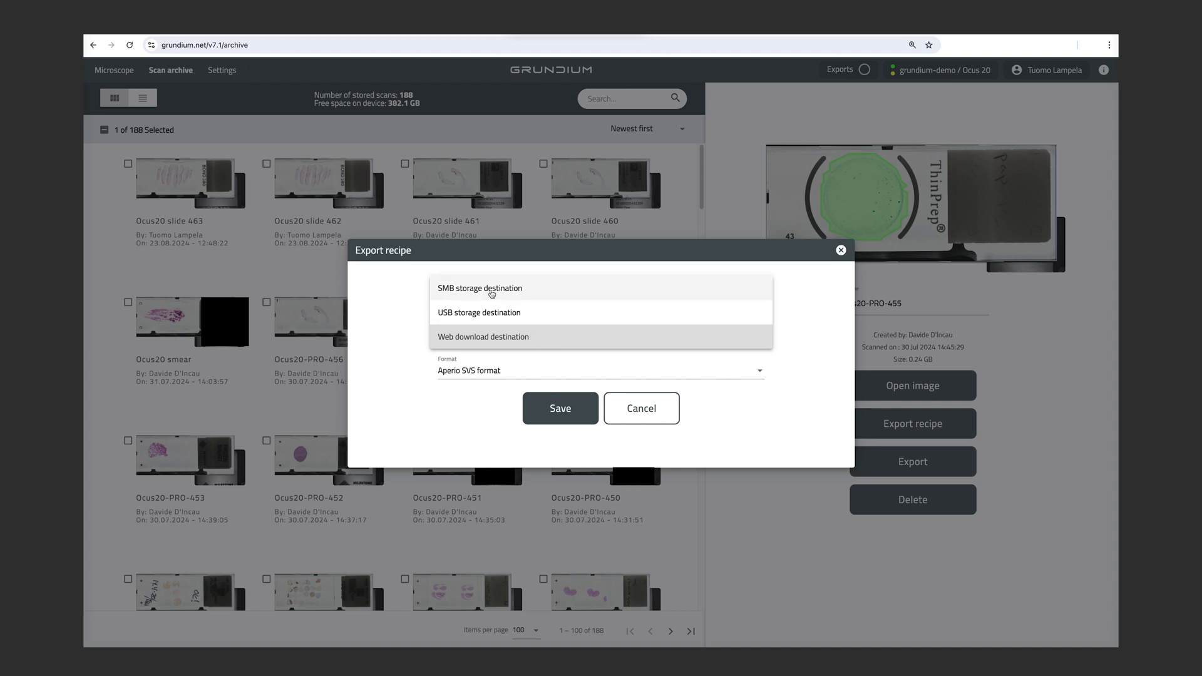
mouse_move(487, 314)
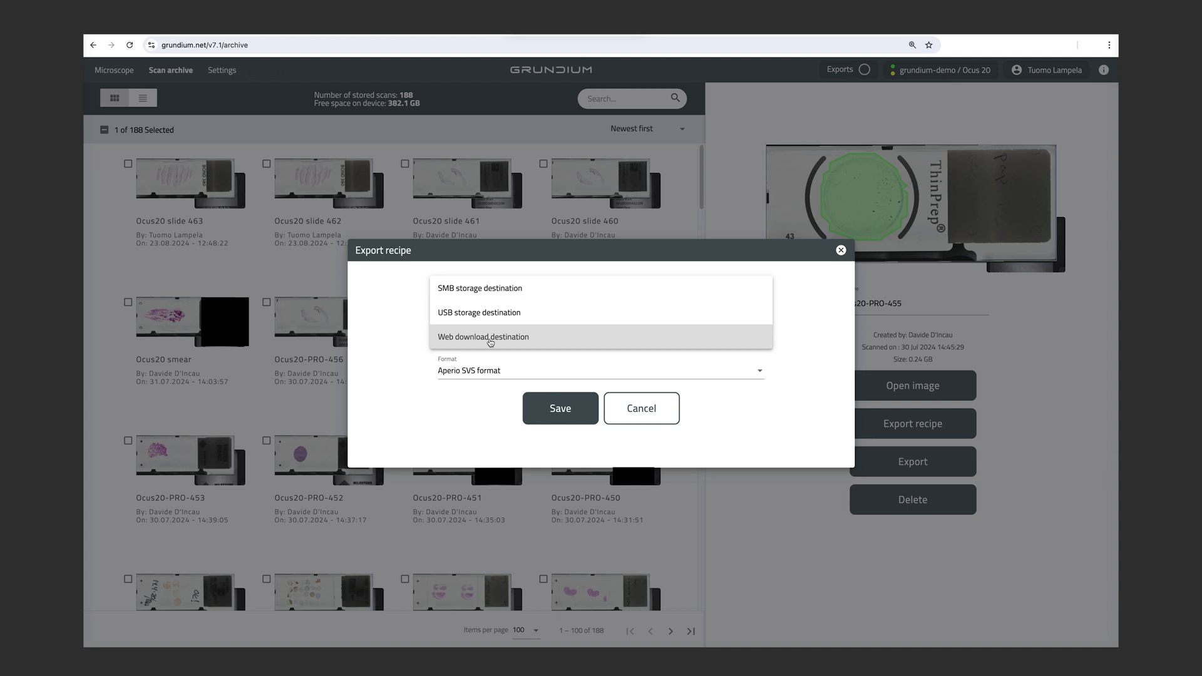
left_click(484, 337)
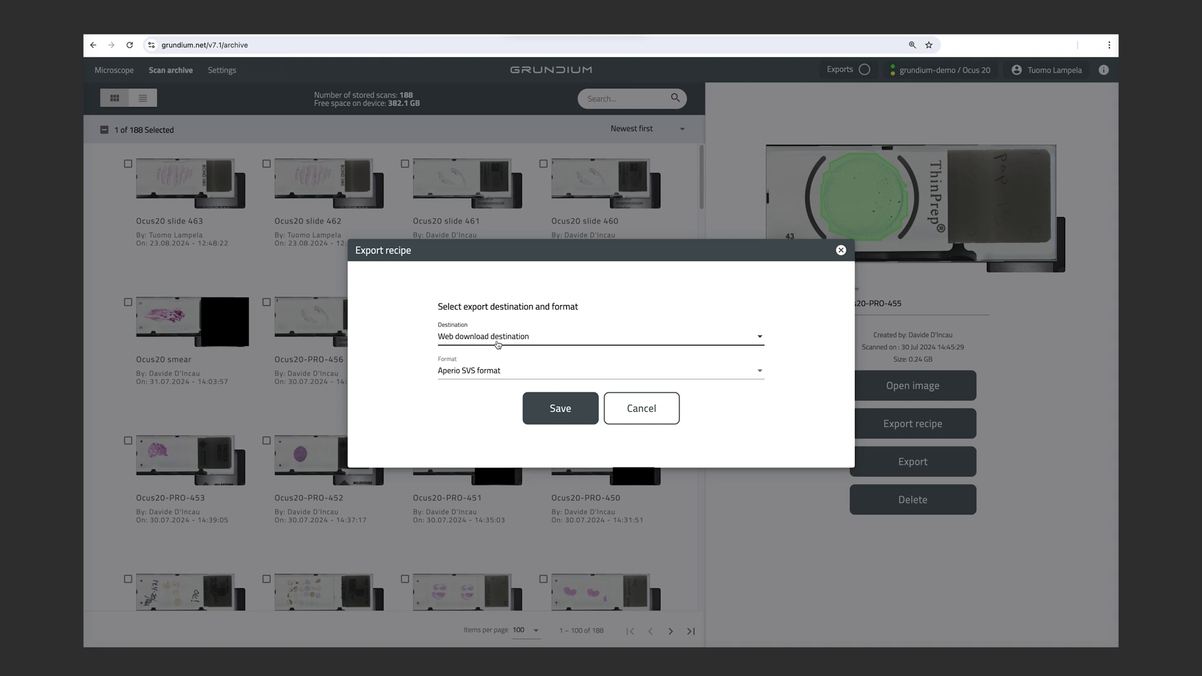
mouse_move(501, 372)
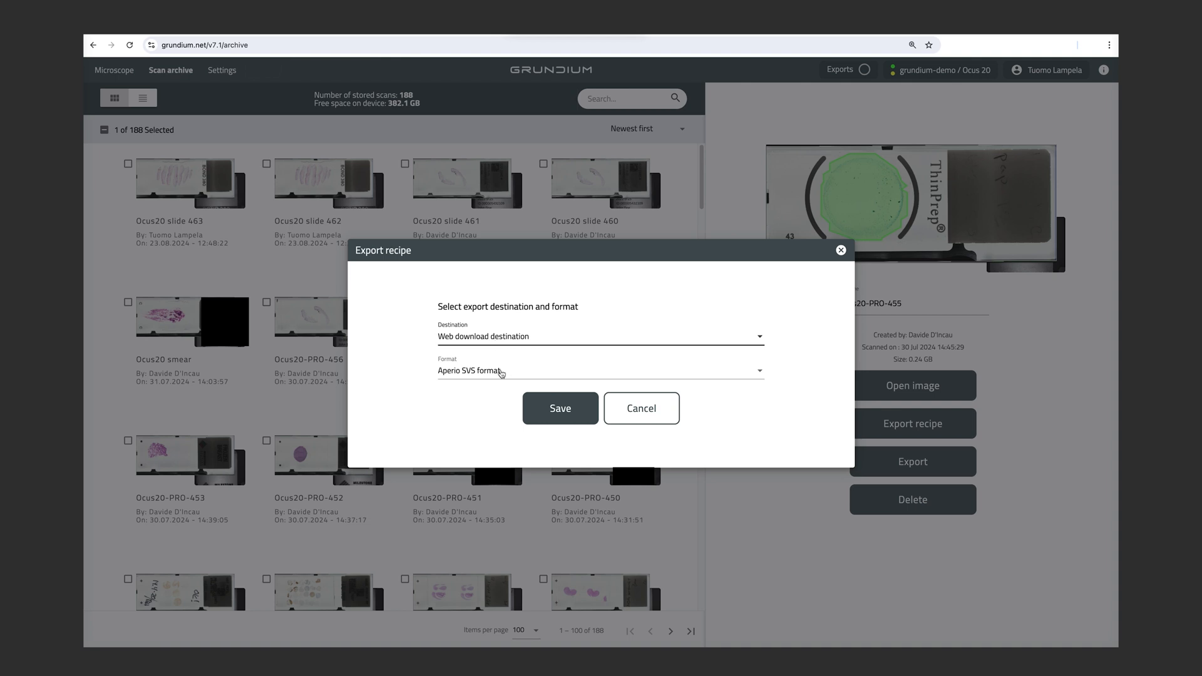
left_click(598, 371)
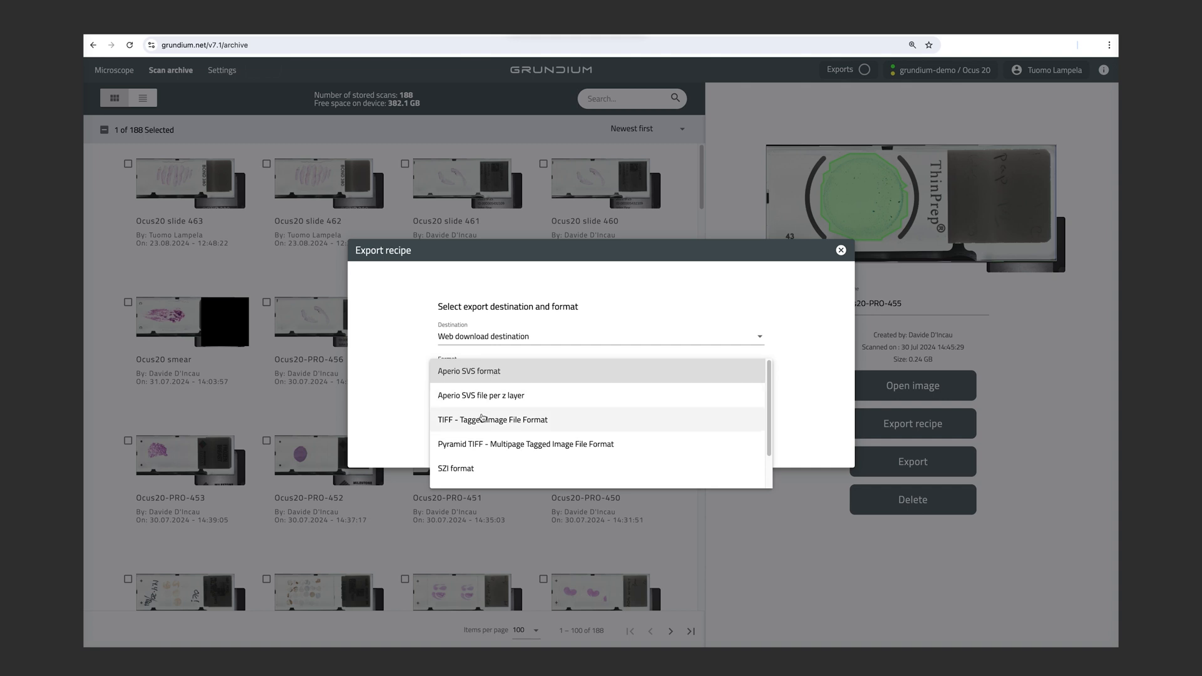
mouse_move(396, 389)
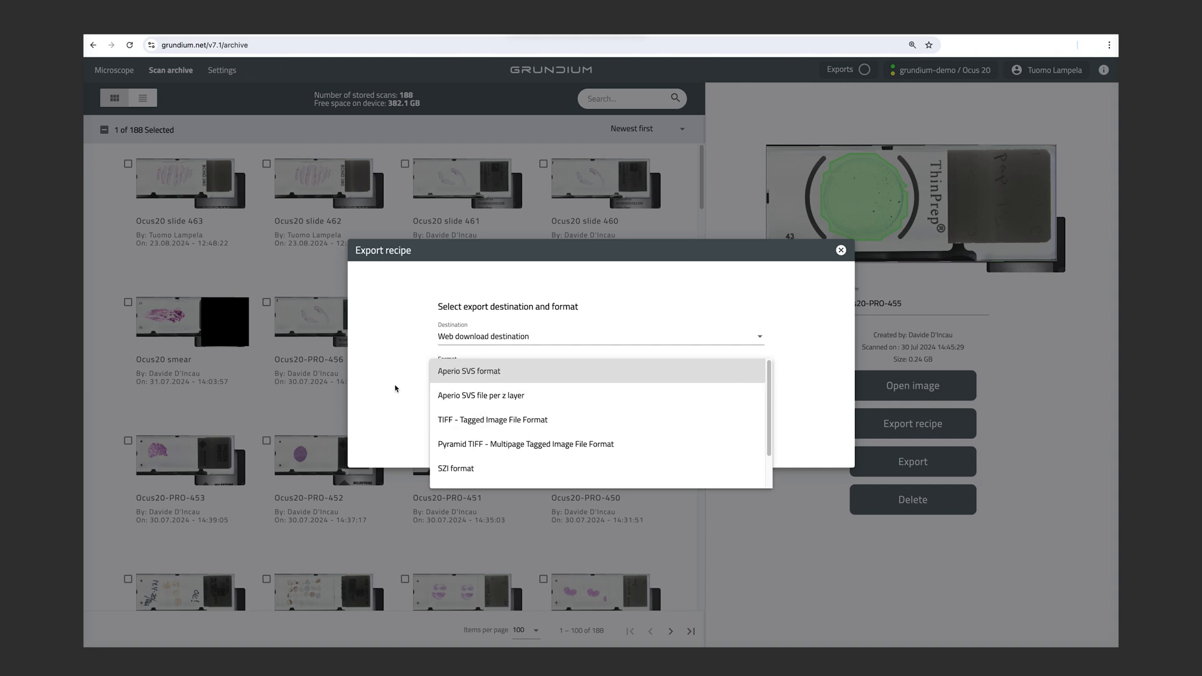
left_click(468, 371)
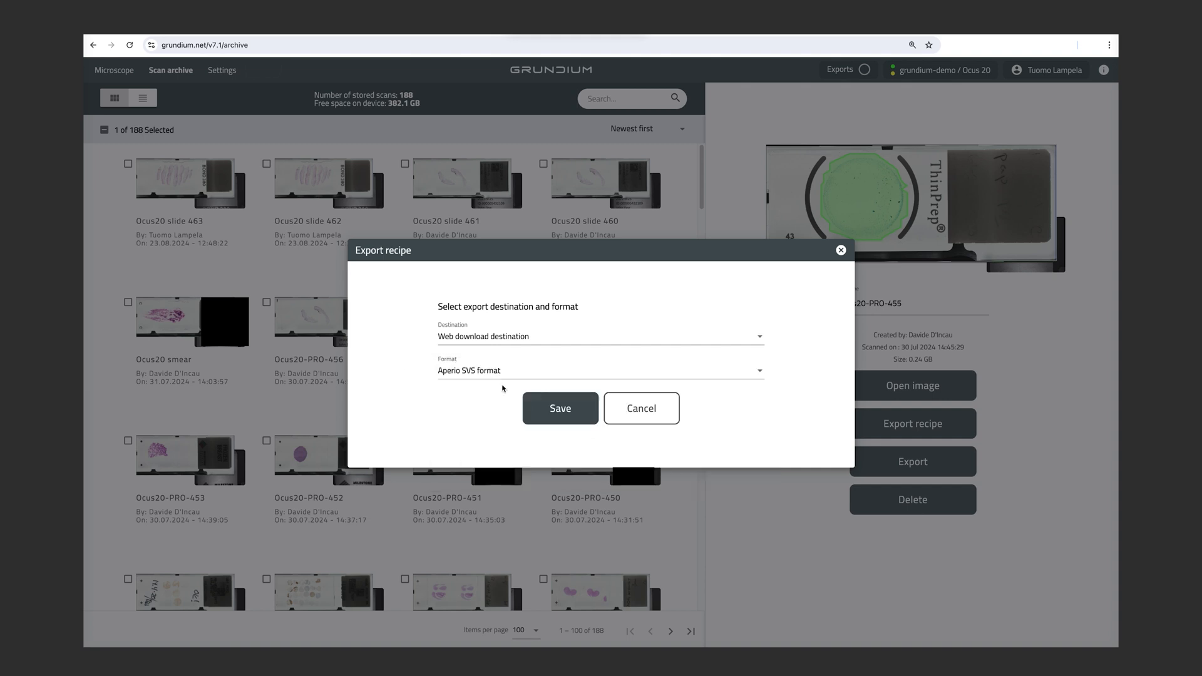
left_click(640, 407)
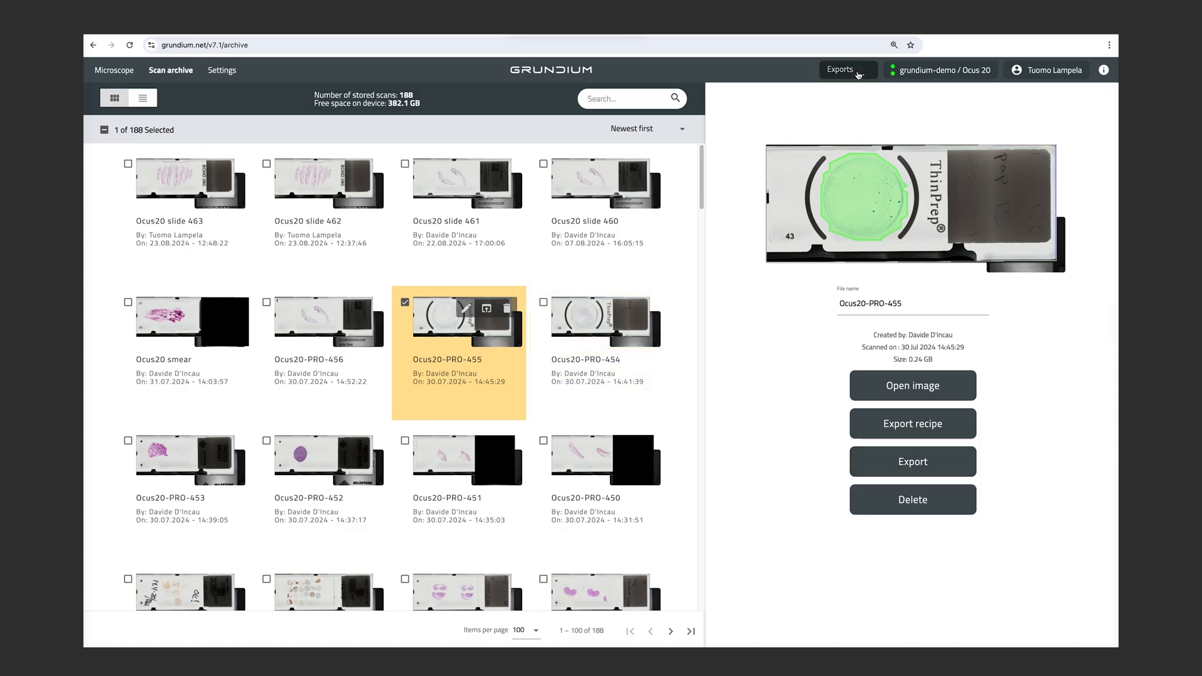
- Return to the microscope view of slide 464
left_click(912, 462)
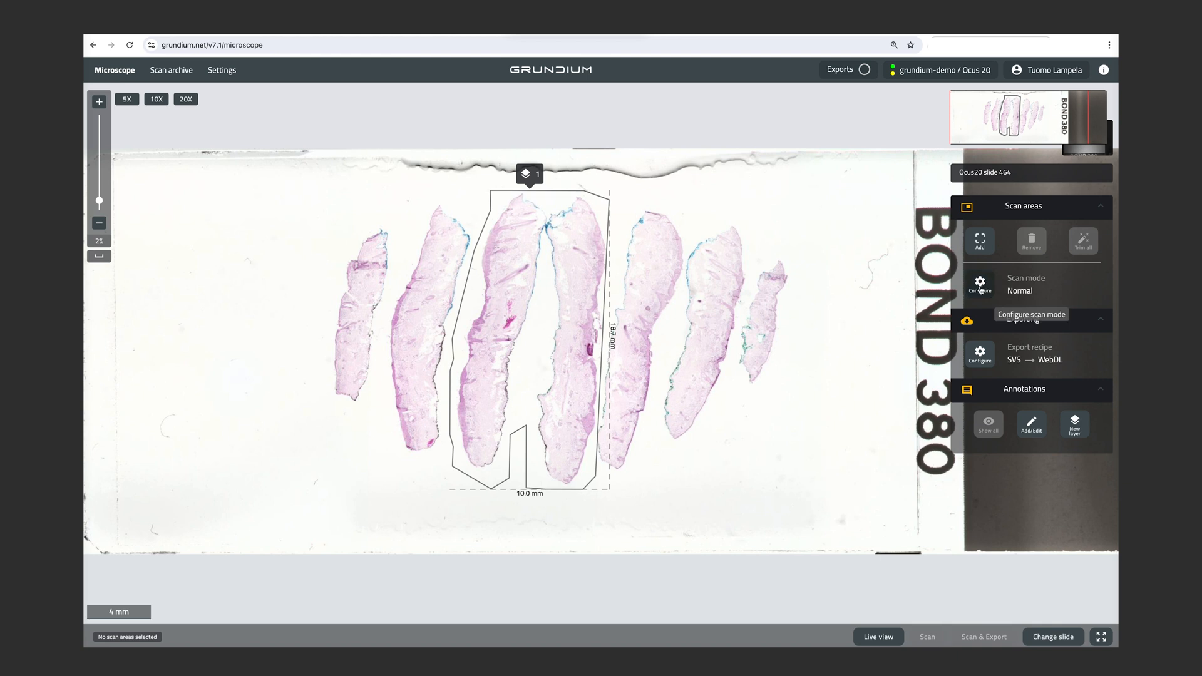
- Set scan mode to Optical Sections with 5 layers and adjust the stack offset
left_click(979, 283)
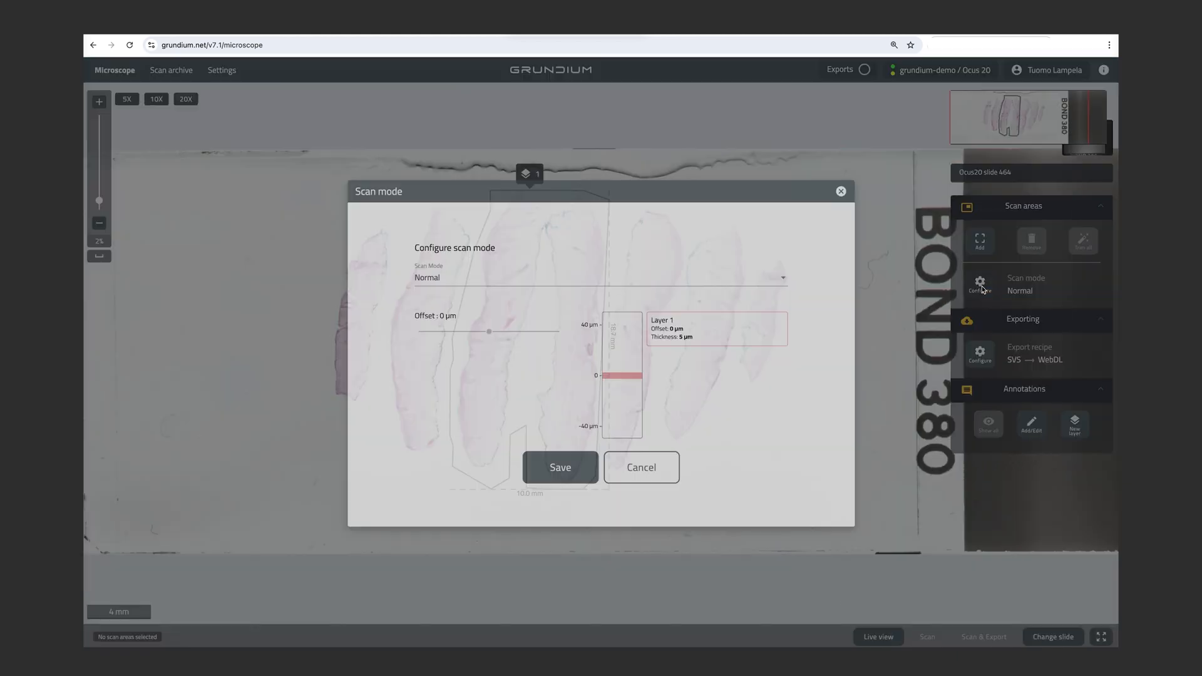
left_click(597, 277)
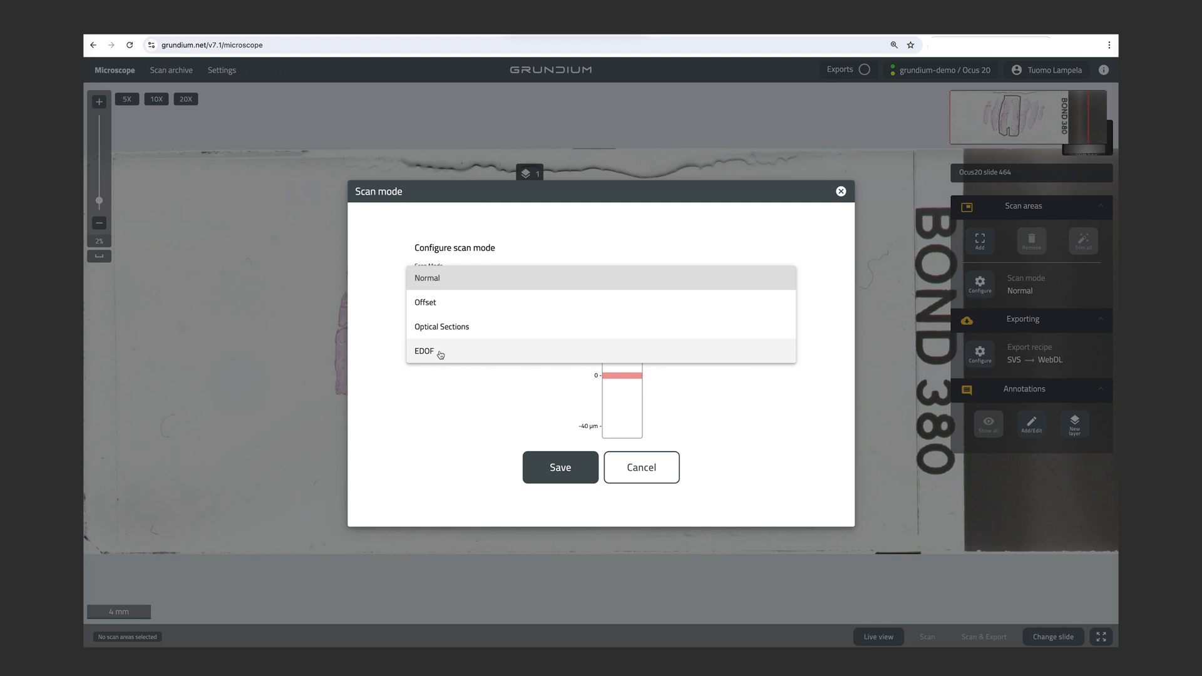
mouse_move(441, 325)
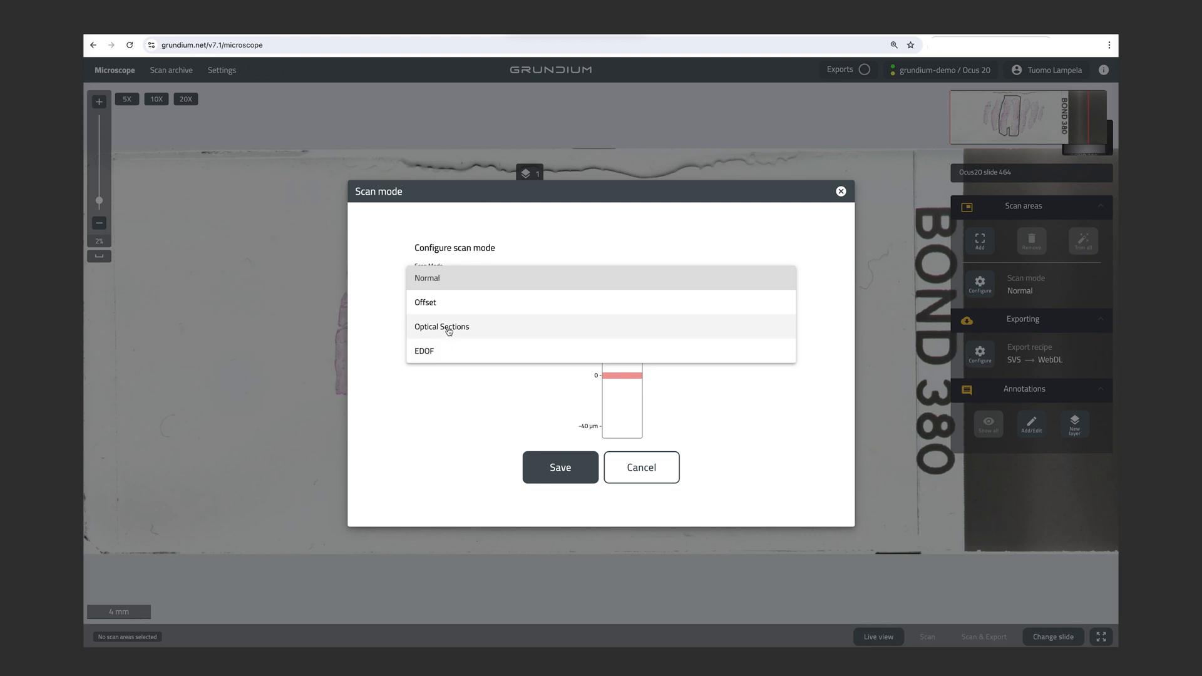
left_click(441, 327)
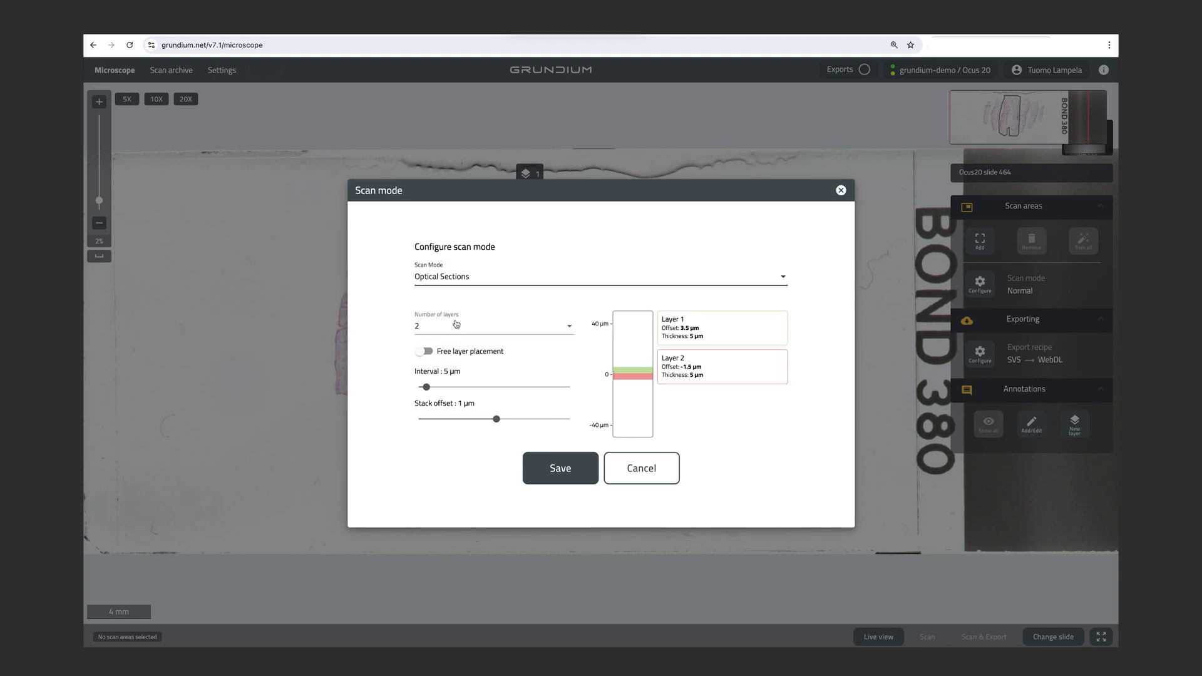
left_click(493, 325)
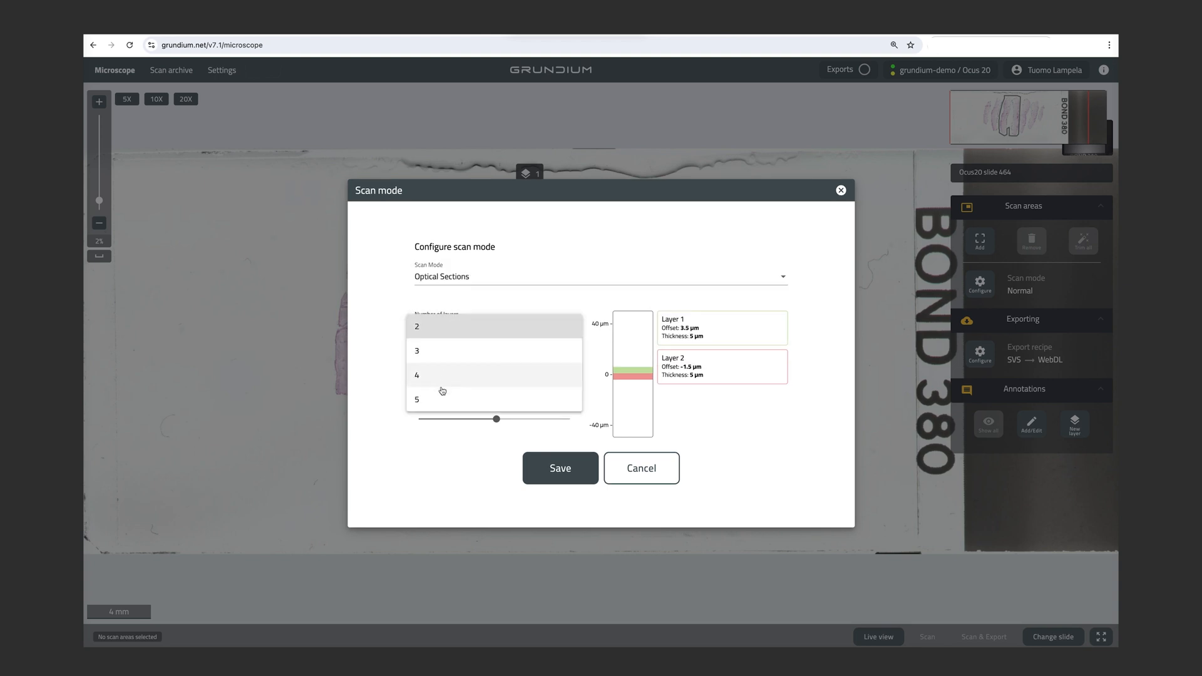
left_click(417, 399)
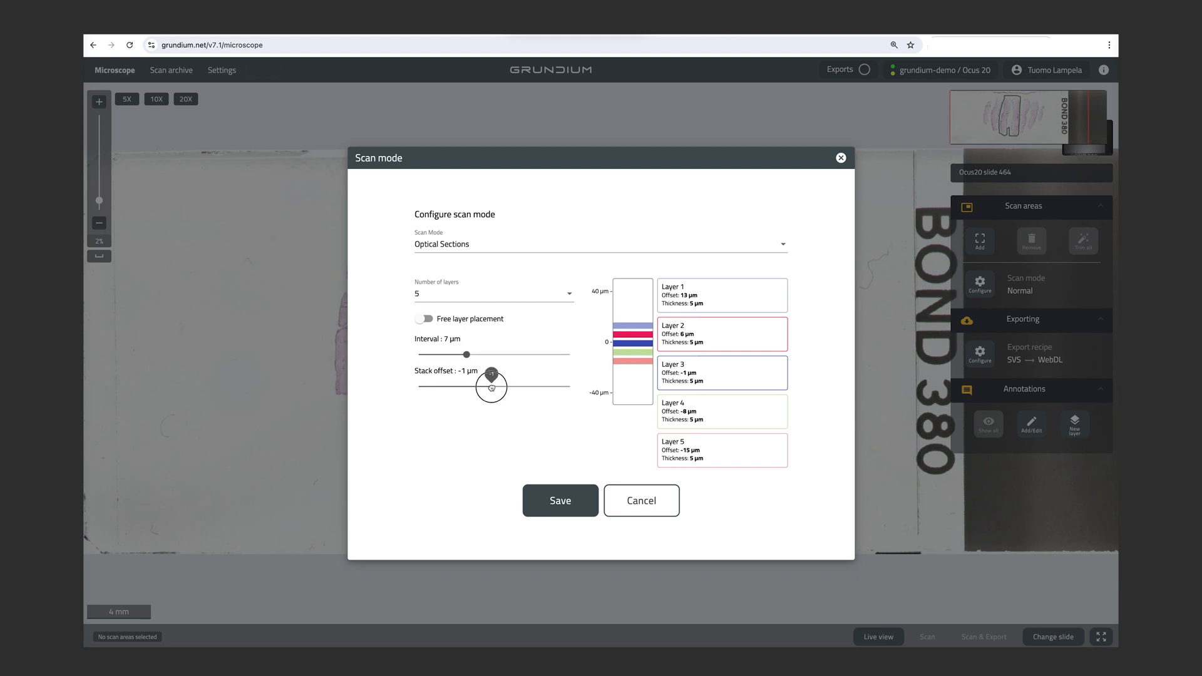
left_click_drag(491, 376, 494, 376)
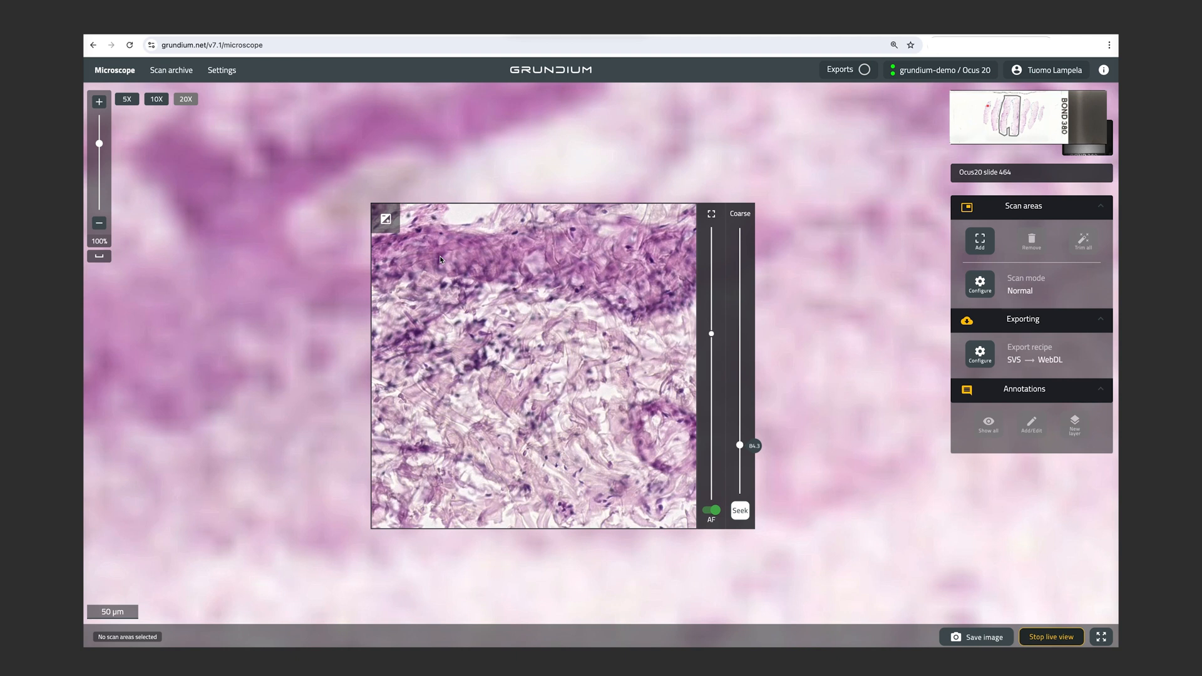
mouse_move(526, 275)
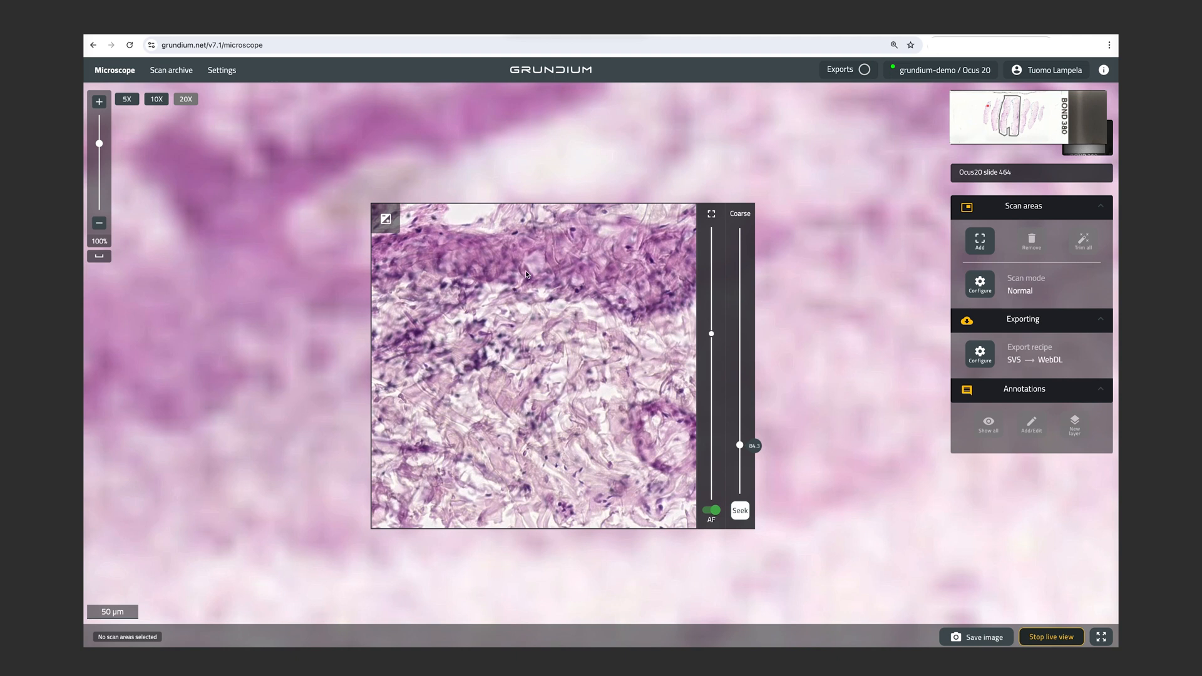
mouse_move(466, 336)
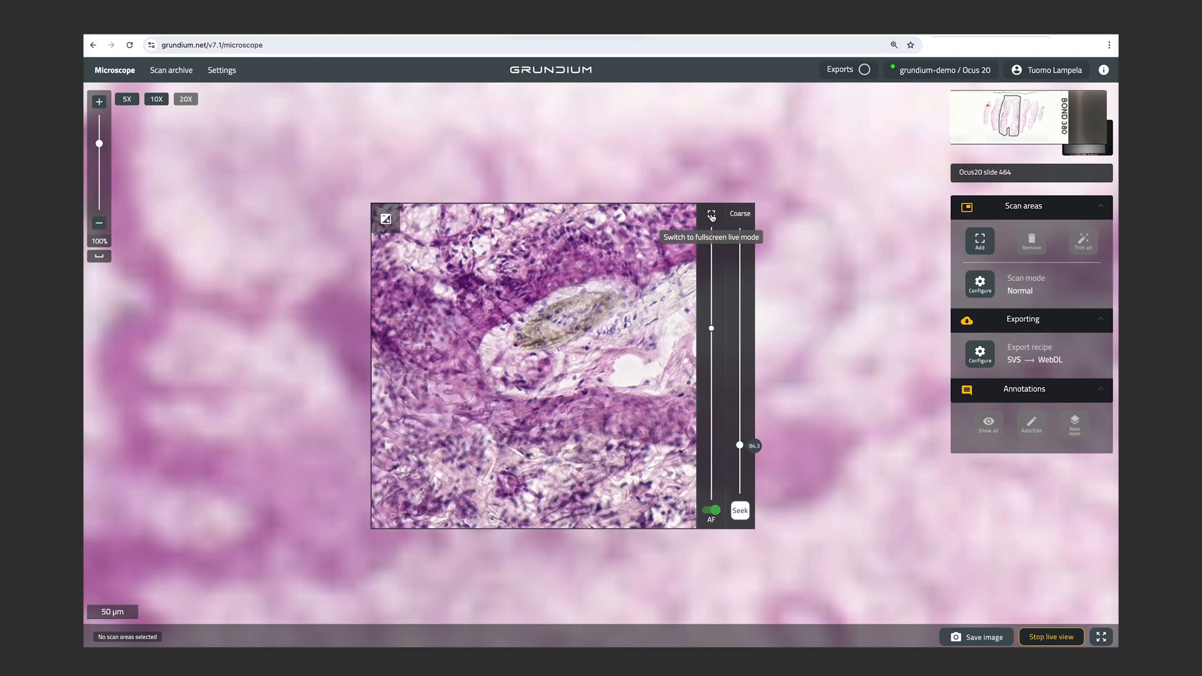
- Expand the live view of slide 464 to fullscreen, then stop it
left_click(711, 216)
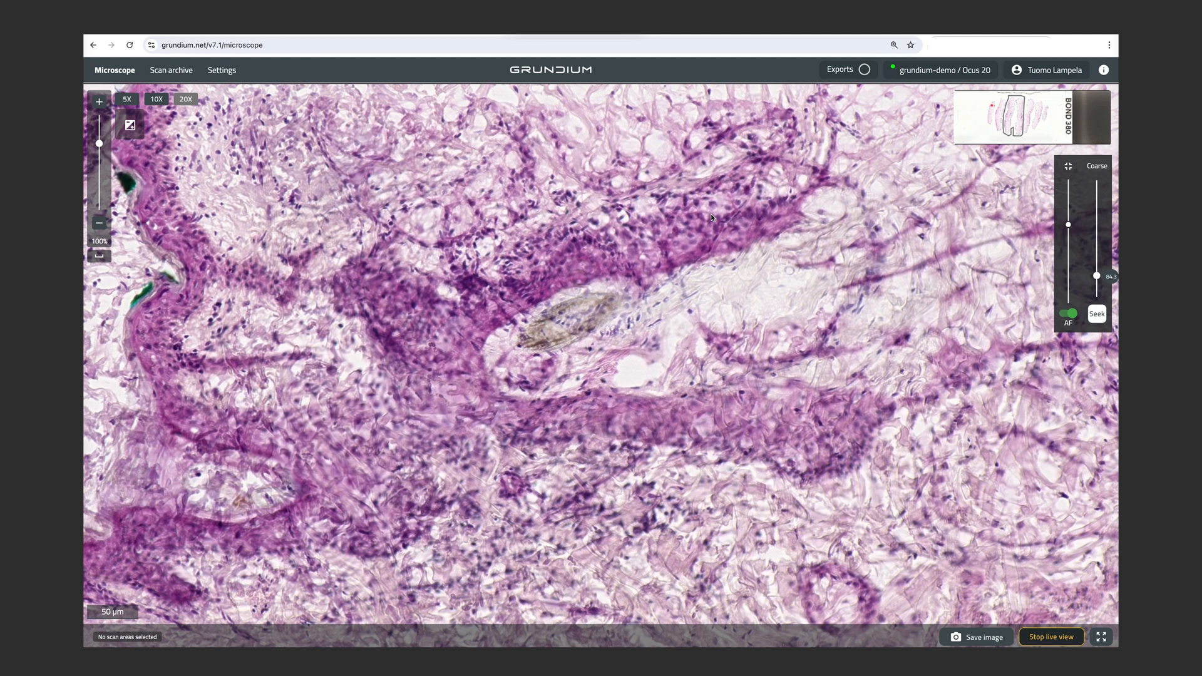
mouse_move(910, 317)
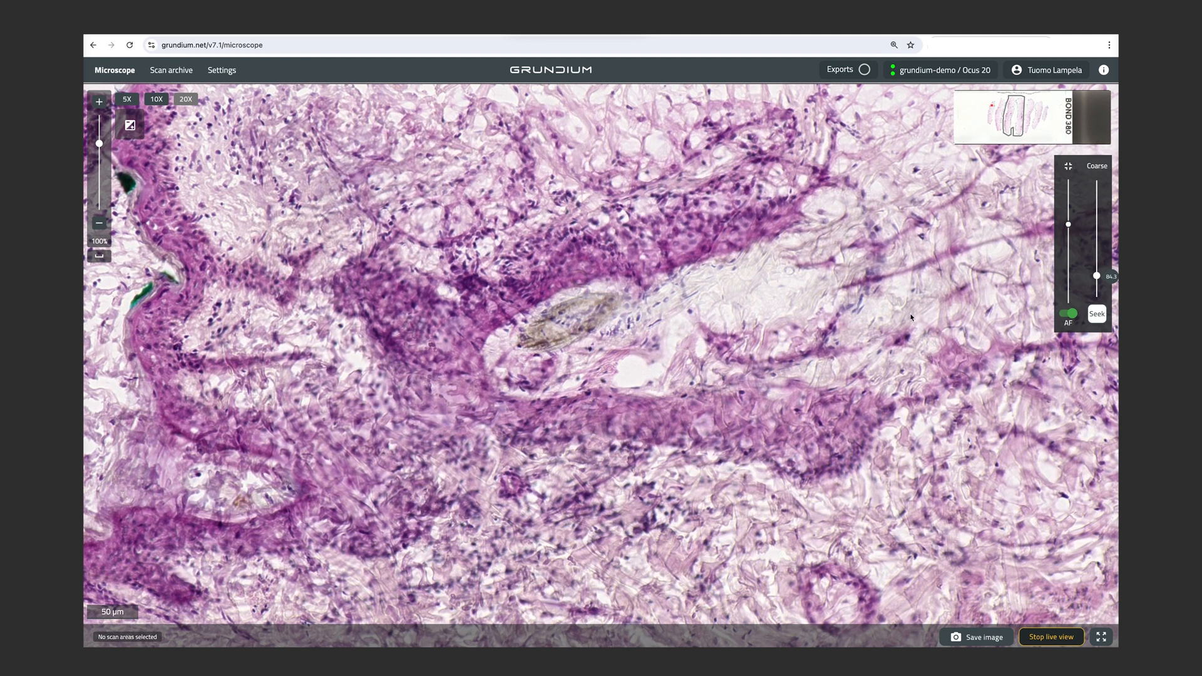
mouse_move(1051, 638)
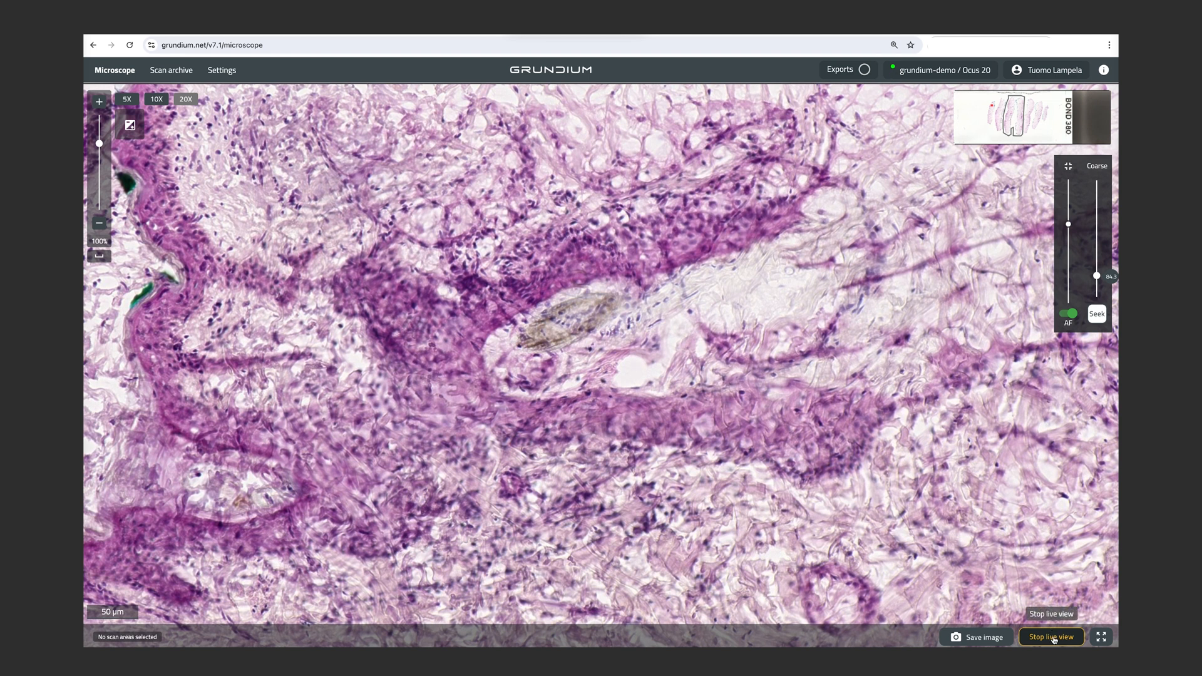
left_click(1051, 636)
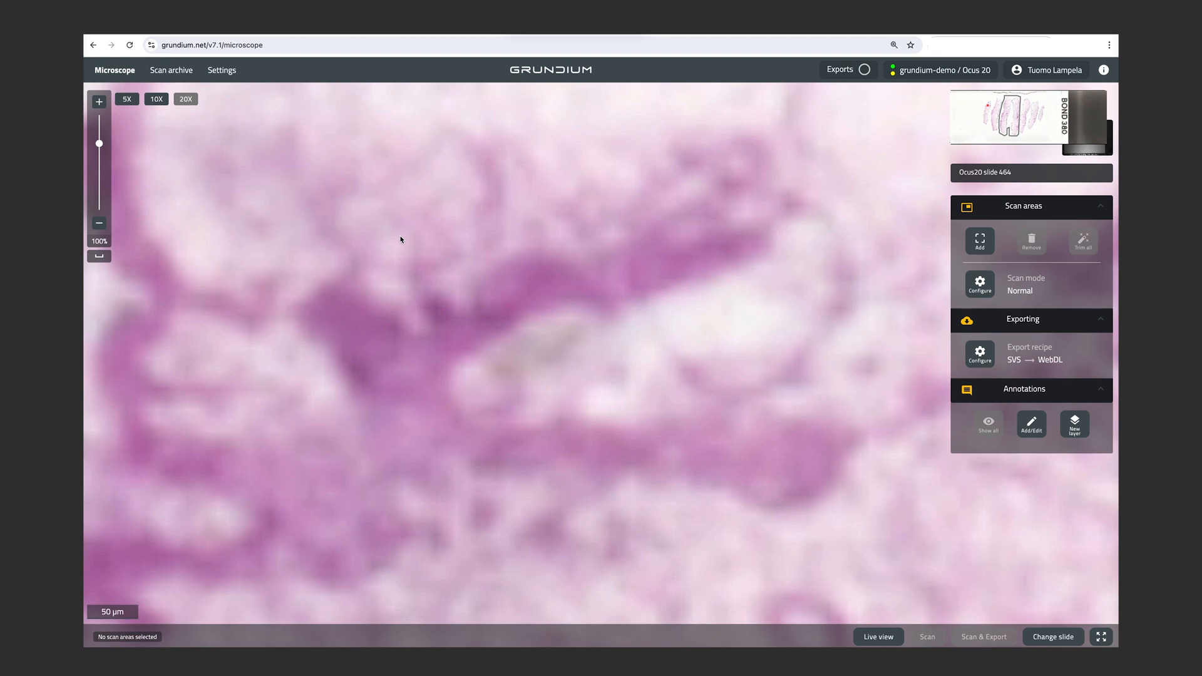
mouse_move(376, 290)
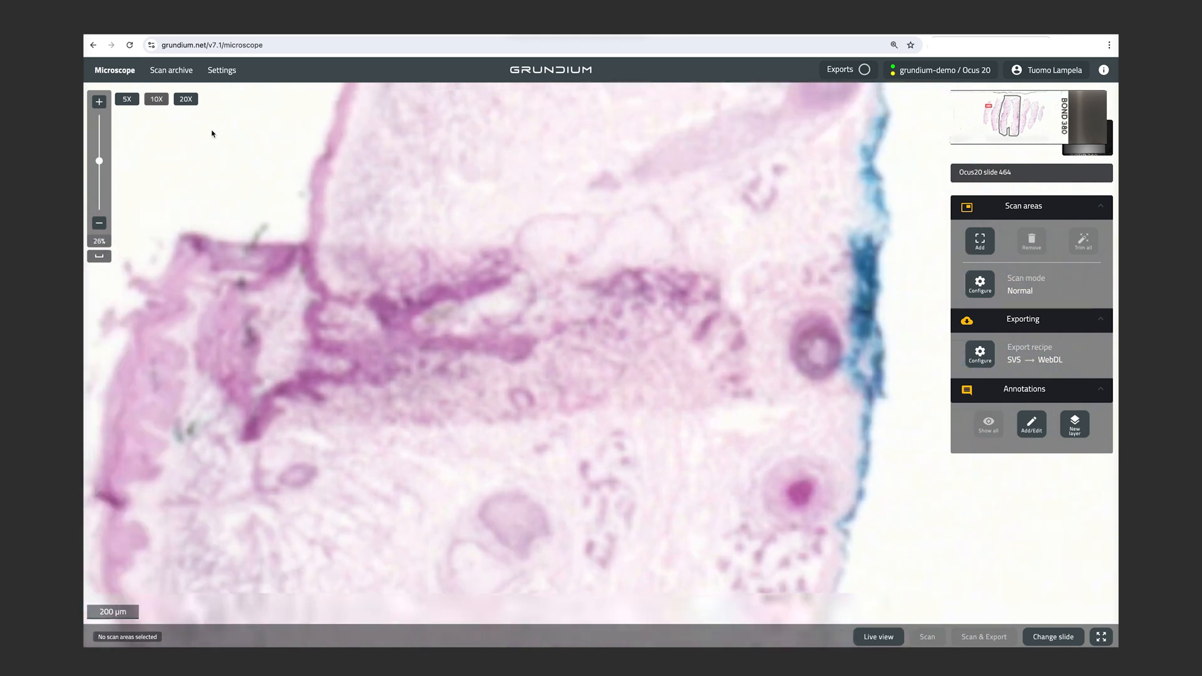
- Zoom out of slide 464 to the whole-slide view
left_click(98, 223)
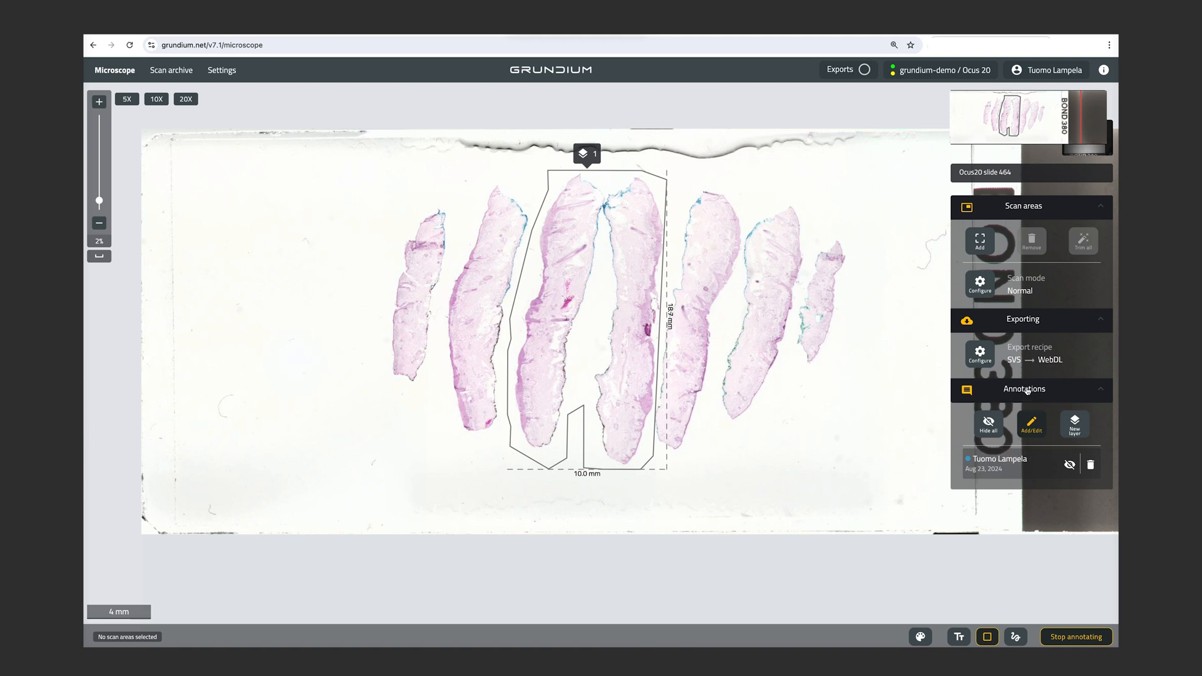
mouse_move(1038, 582)
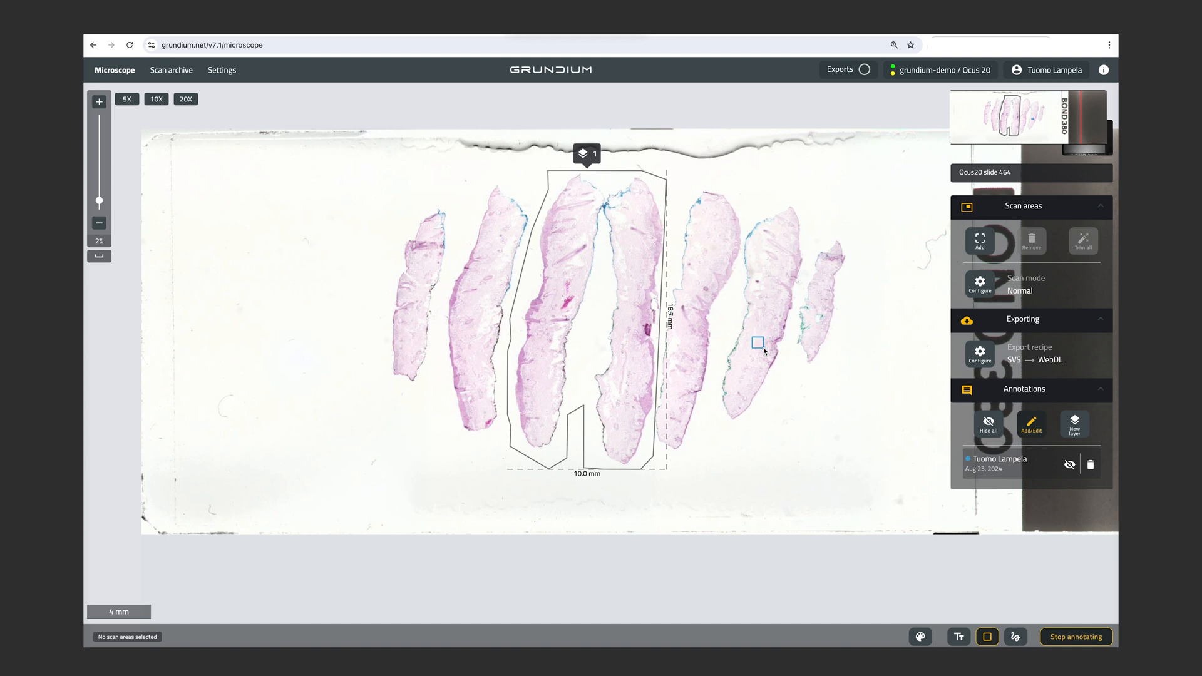
- Switch the annotation toolbar to the text annotation tool
left_click(958, 636)
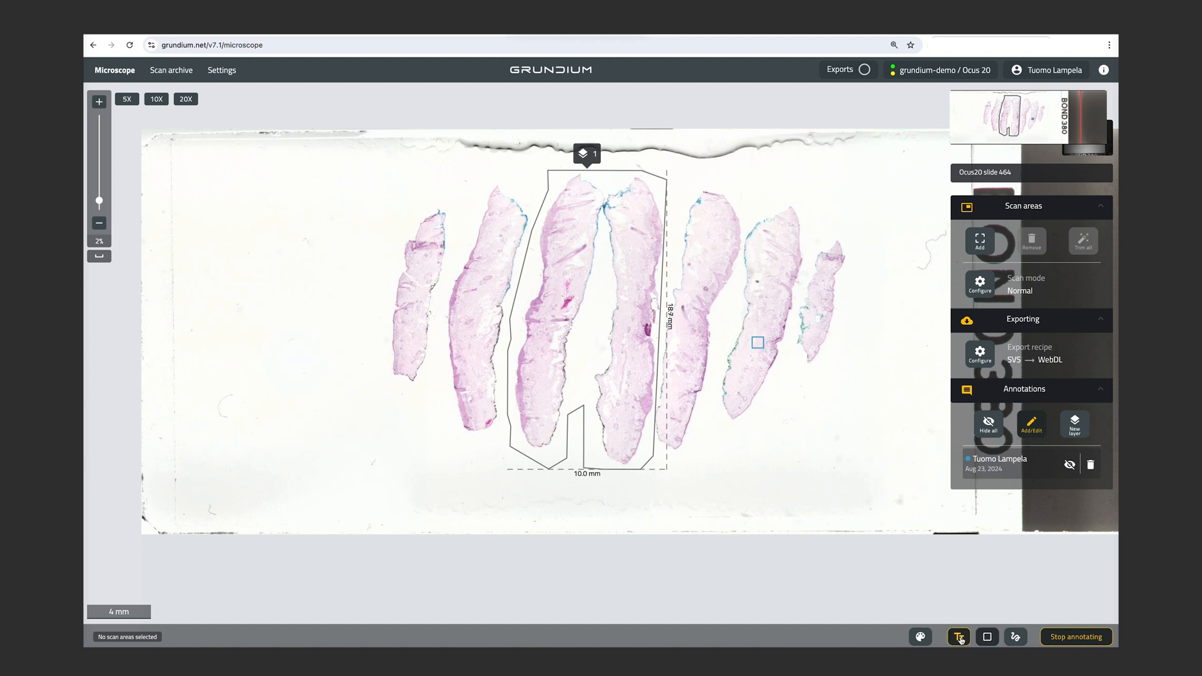